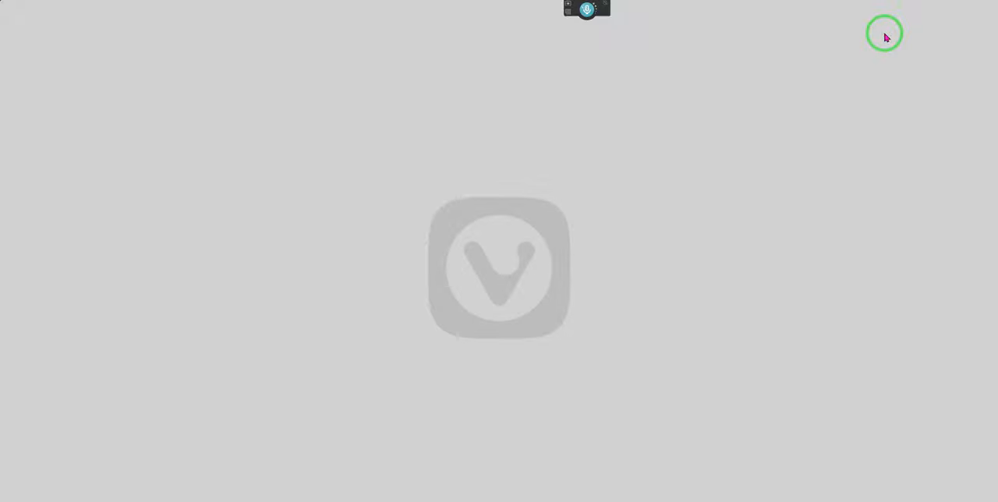
pyautogui.moveTo(779, 202)
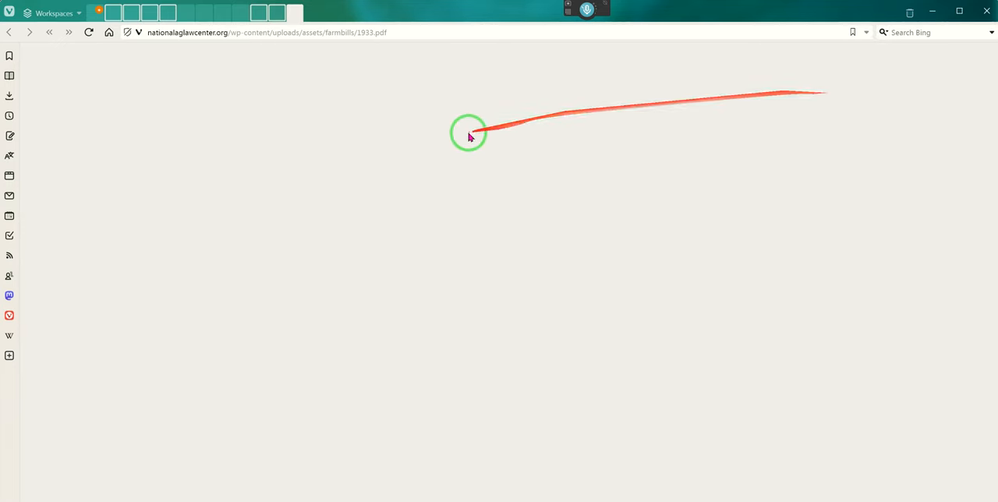
pyautogui.moveTo(552, 151)
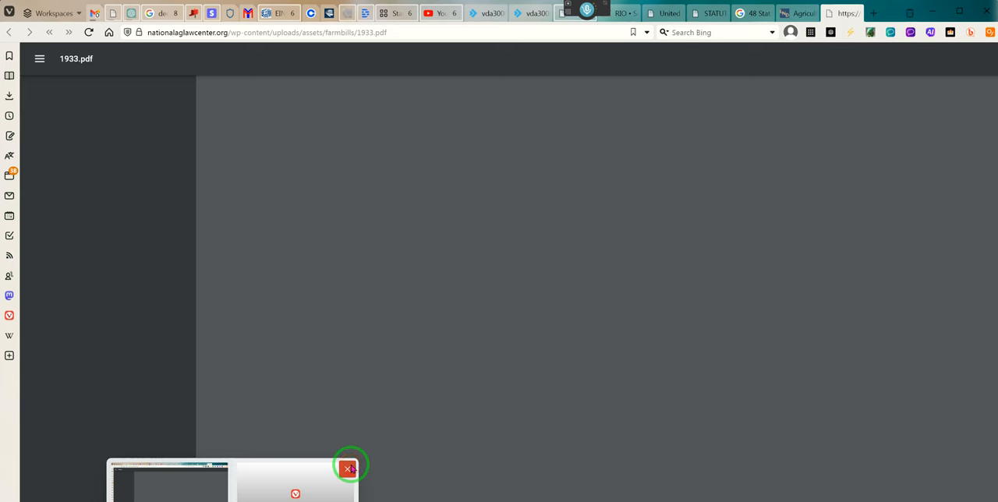
pyautogui.click(348, 469)
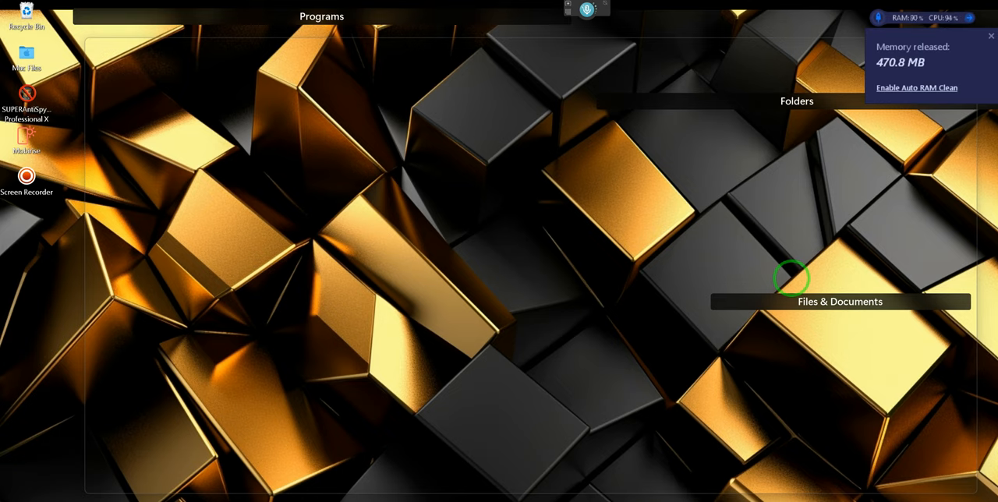
pyautogui.click(990, 36)
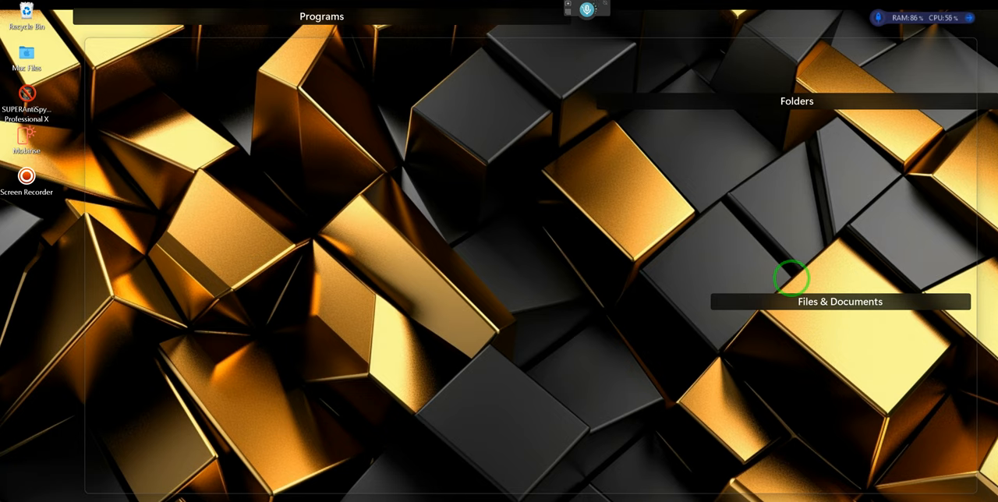
pyautogui.moveTo(947, 443)
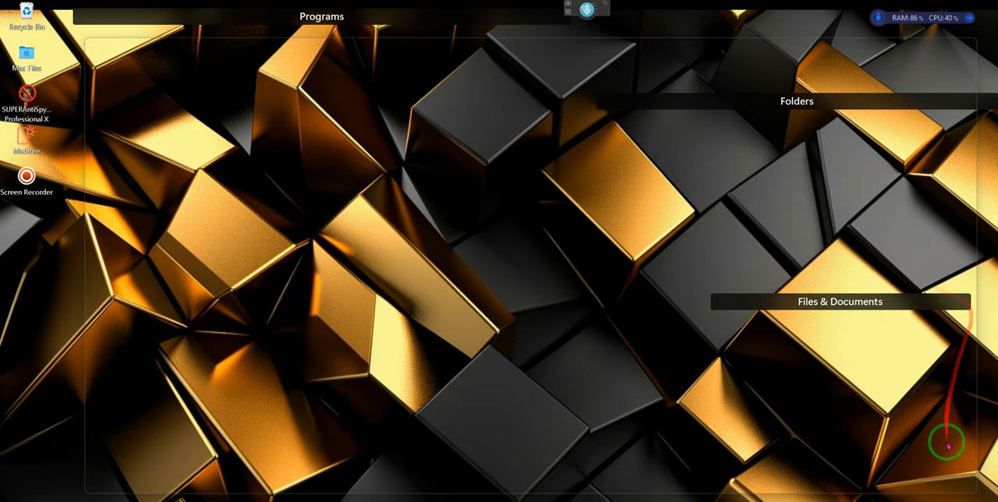